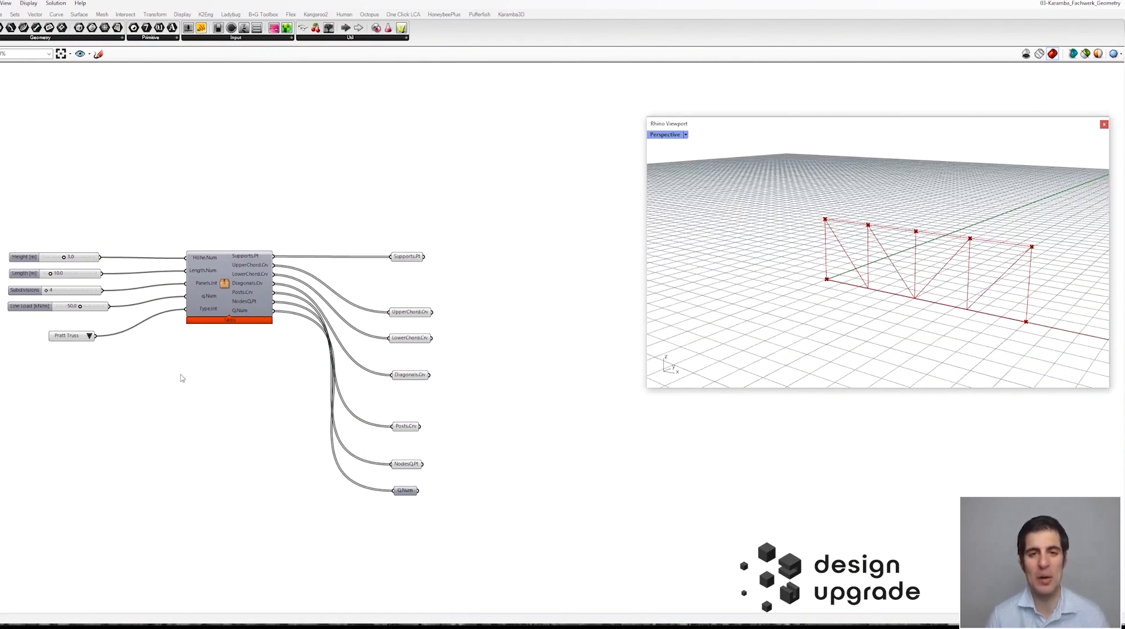
mouse_move(180, 372)
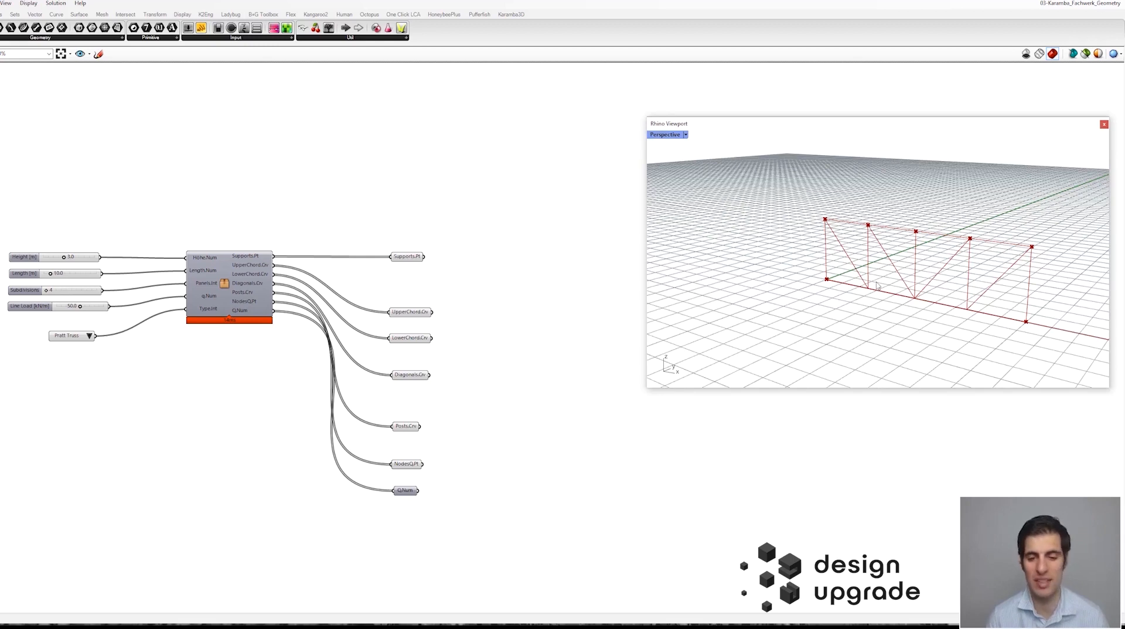
mouse_move(875, 285)
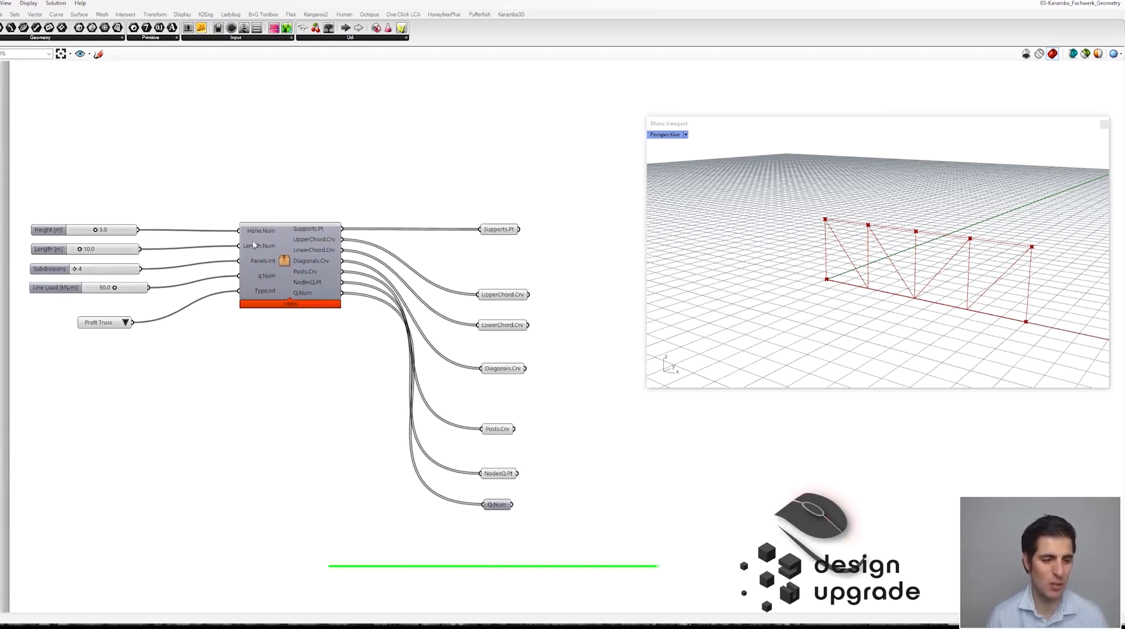
Step: Inspect the Pratt truss cluster's internal definition, return to the parent canvas, and open the typology list
double_click(290, 266)
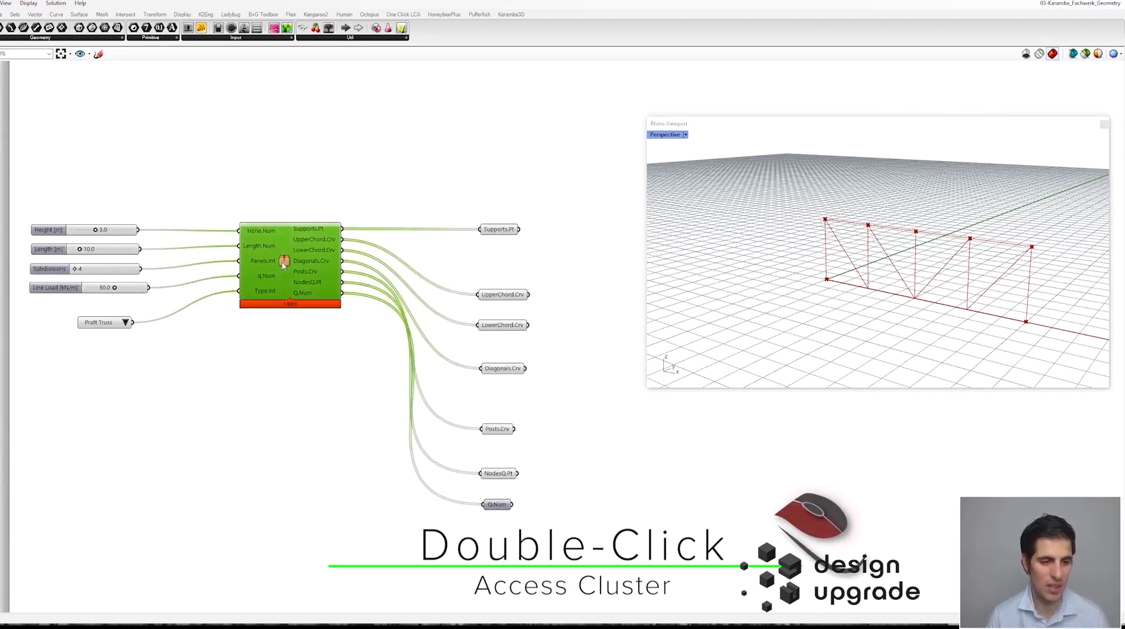
double_click(289, 265)
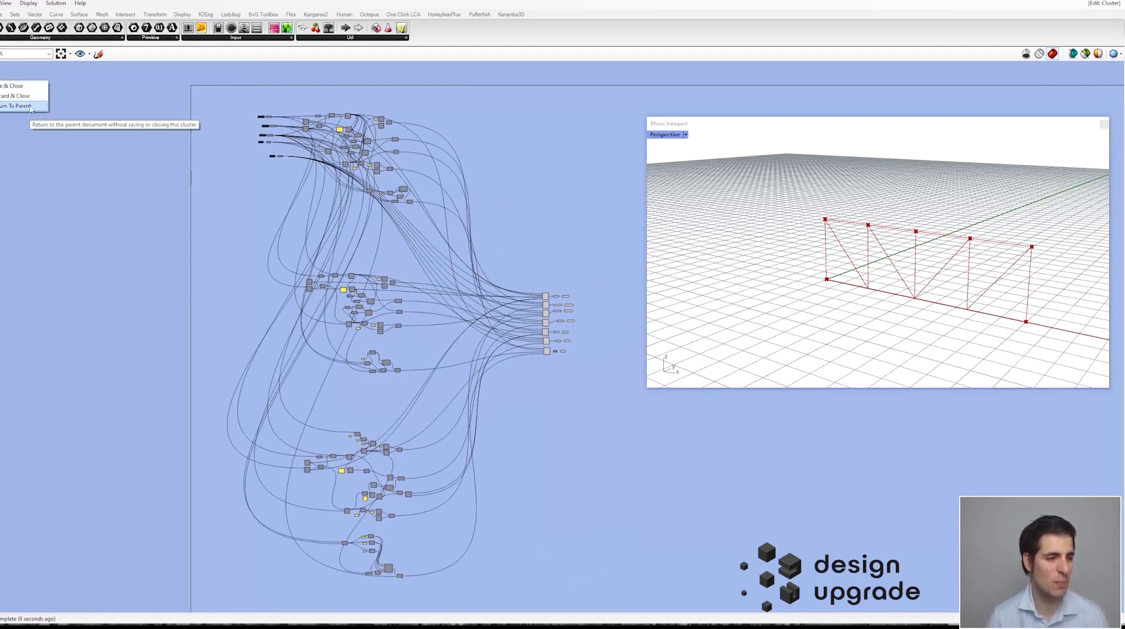
left_click(18, 106)
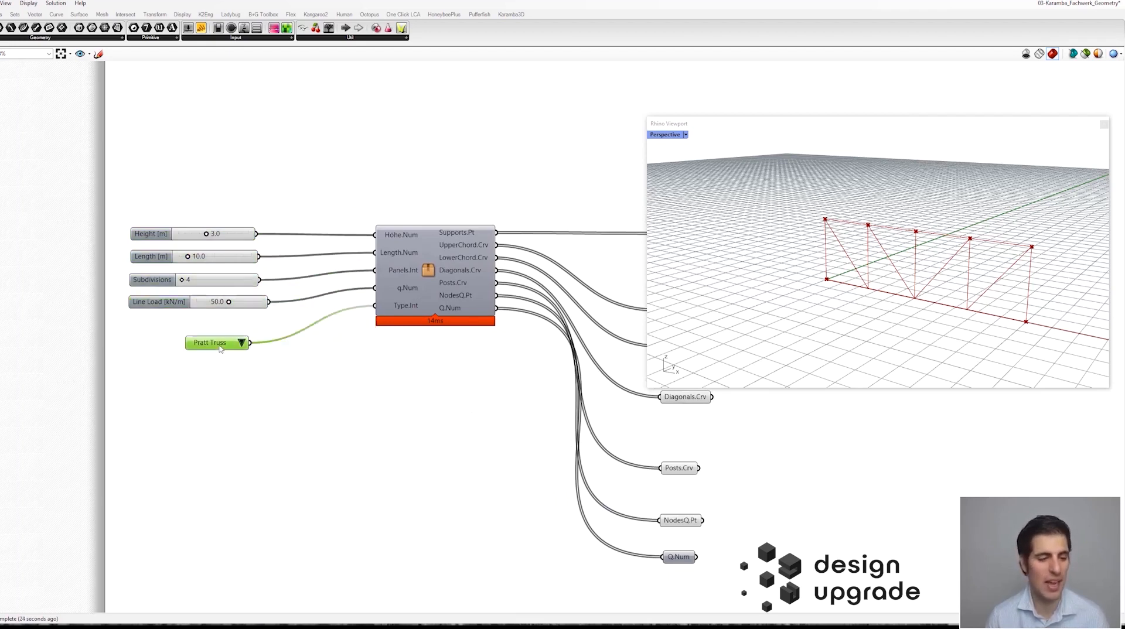
mouse_move(398, 340)
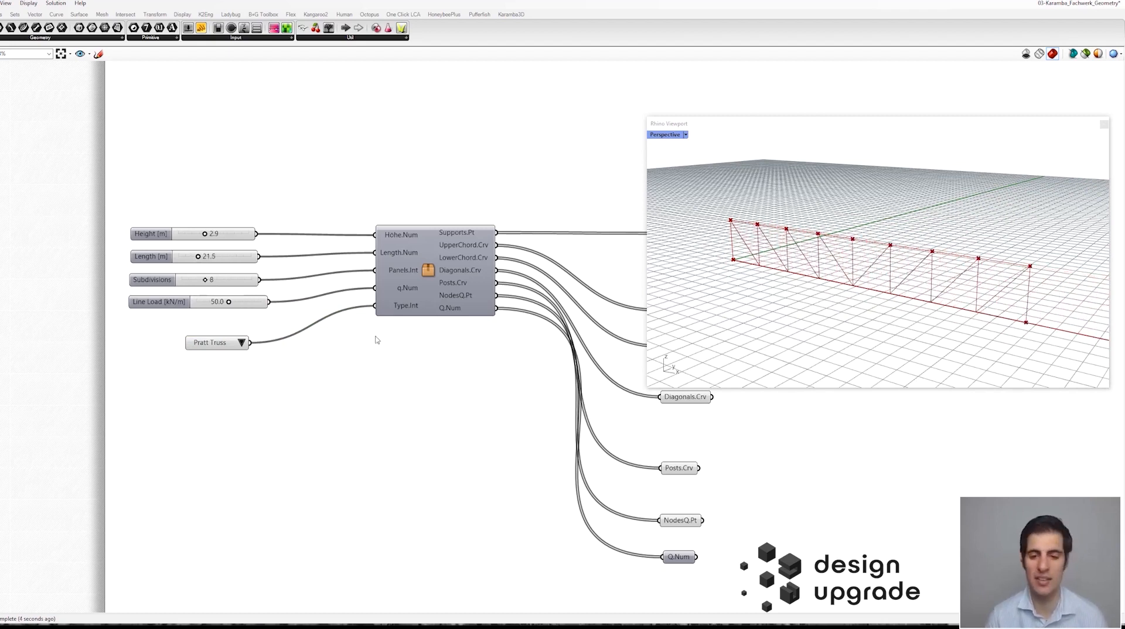
left_click(242, 342)
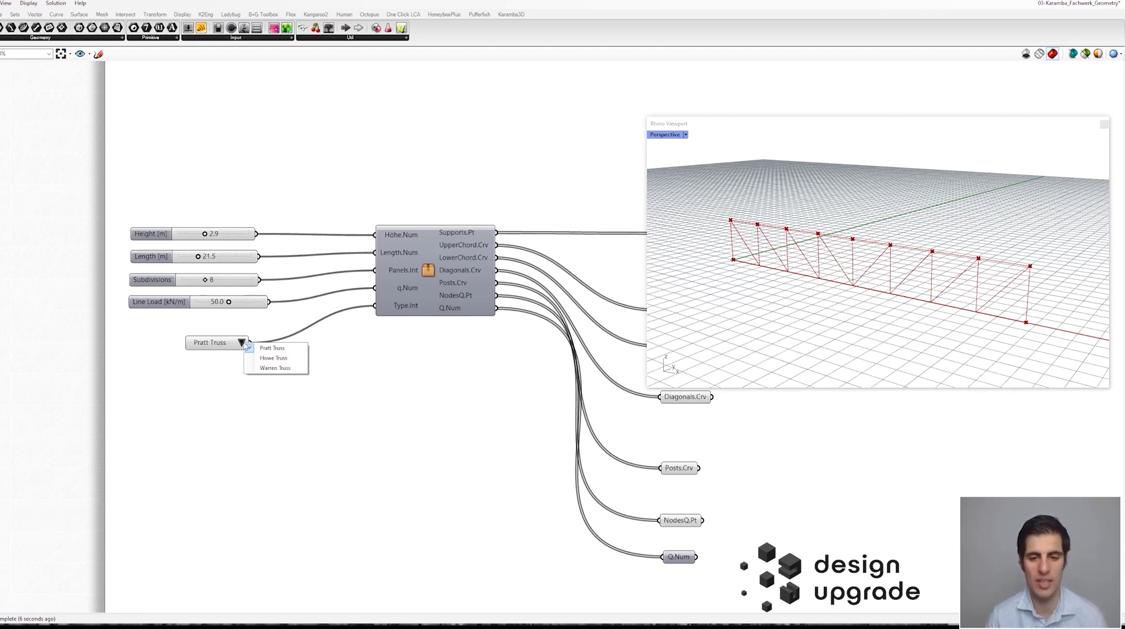
left_click(271, 348)
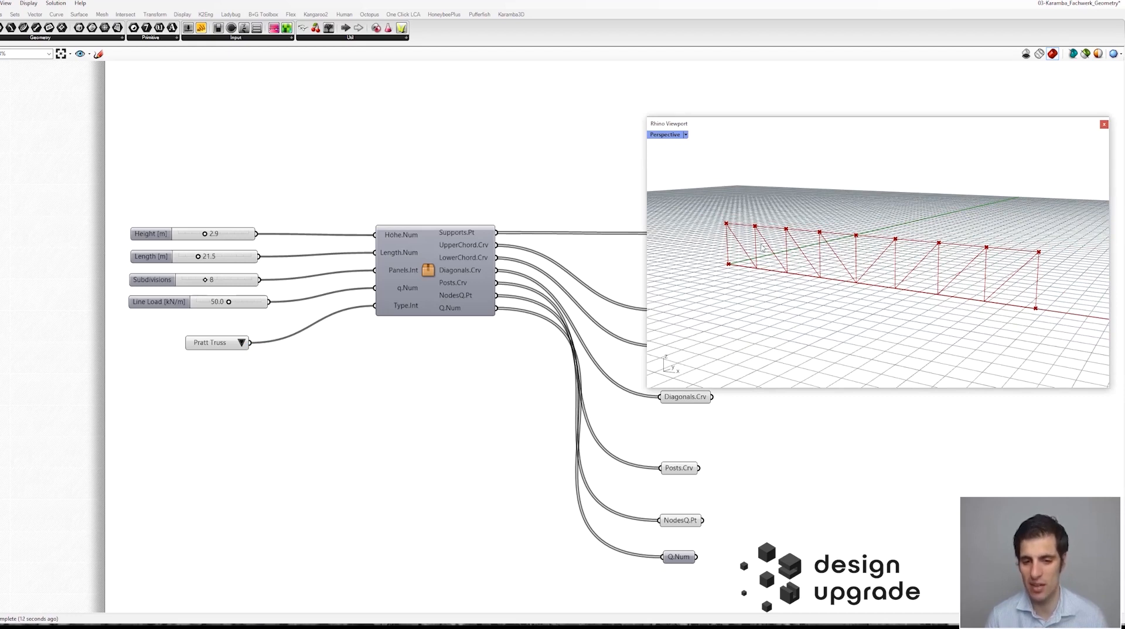
mouse_move(767, 278)
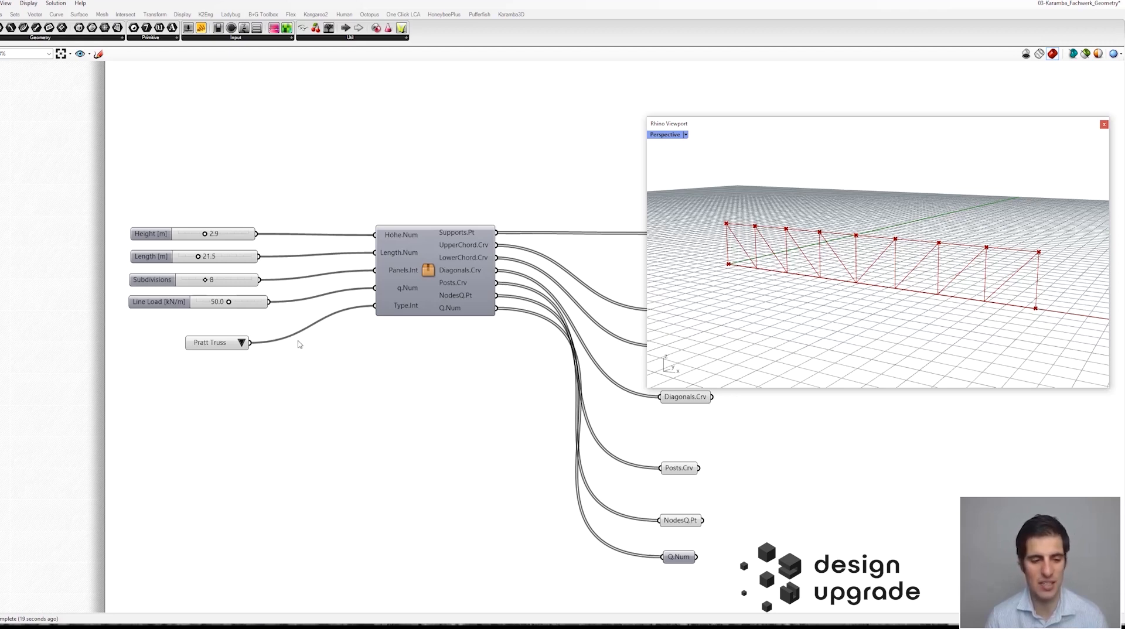
left_click(216, 342)
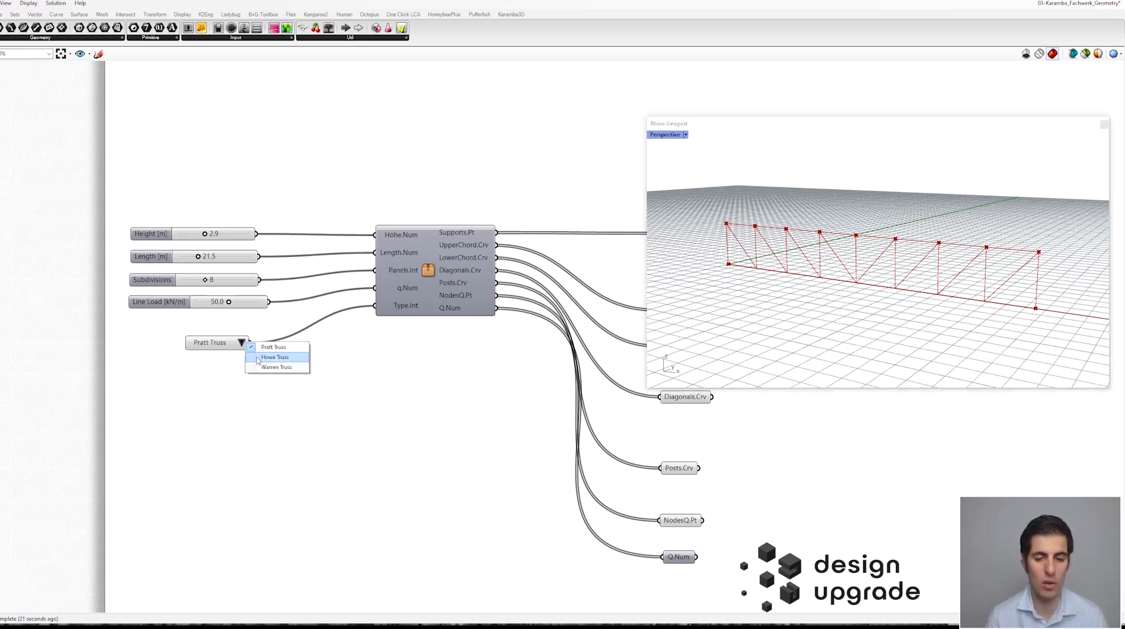
left_click(275, 357)
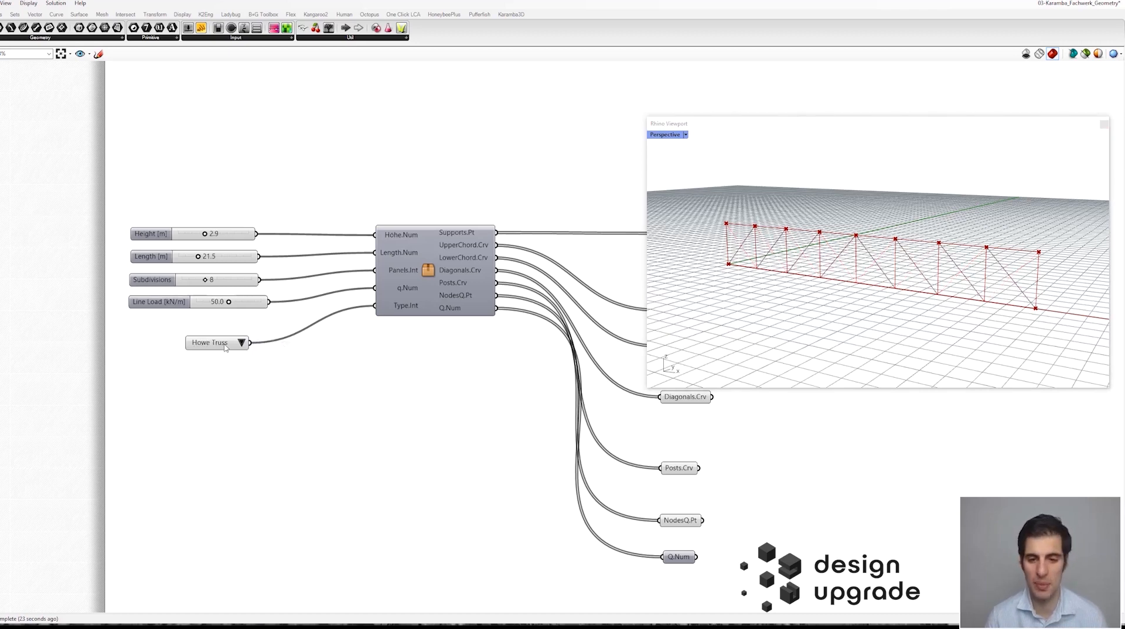
left_click(242, 342)
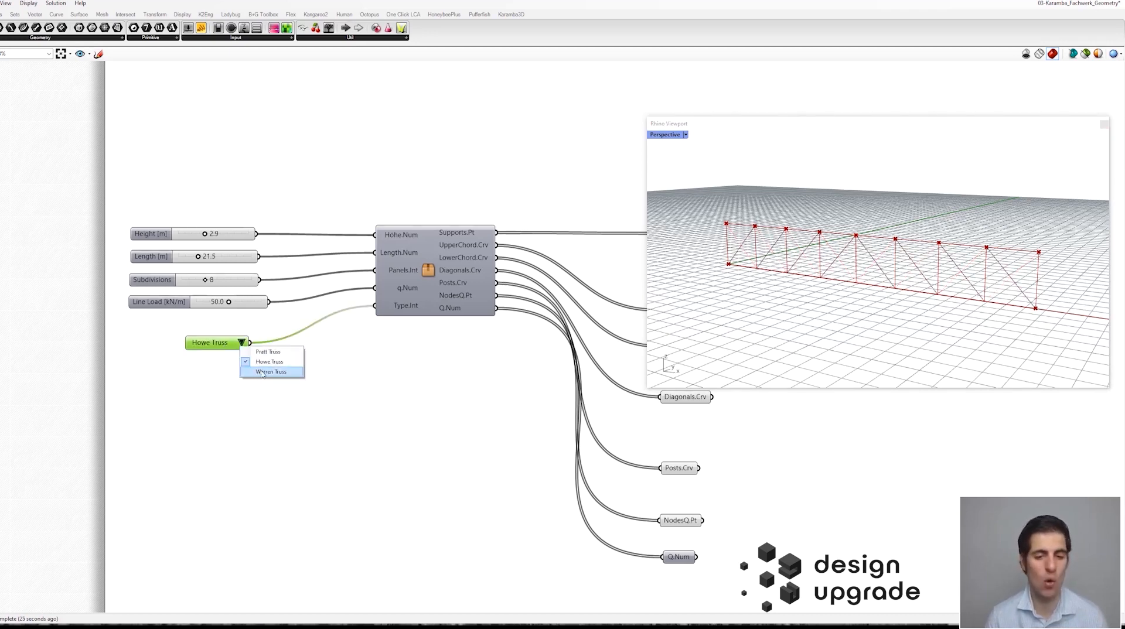
left_click(273, 370)
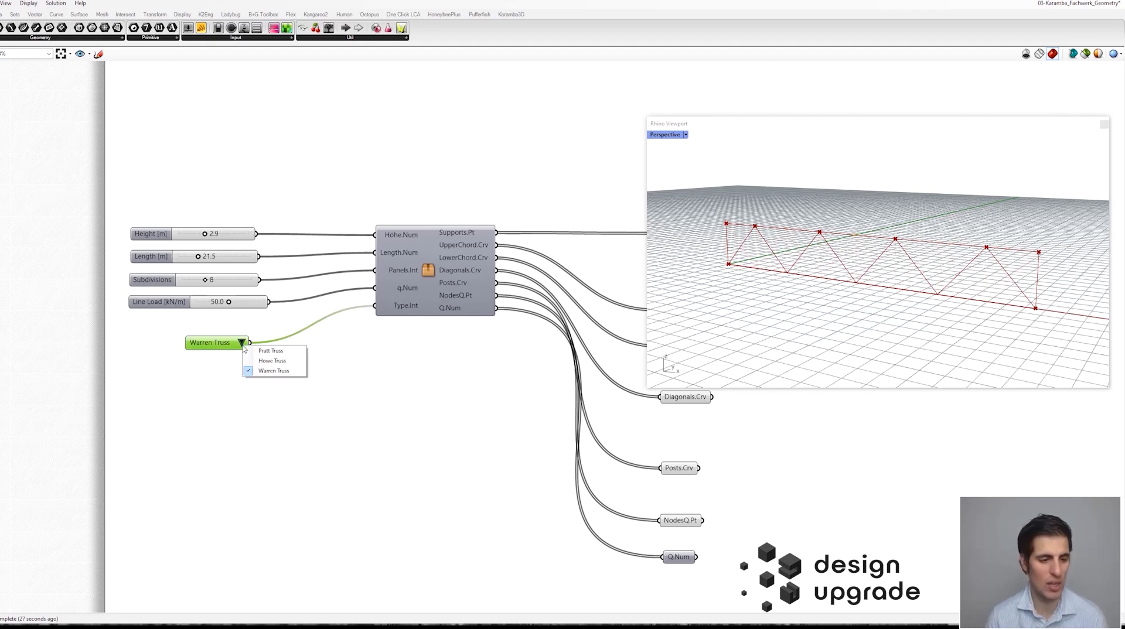
left_click(270, 351)
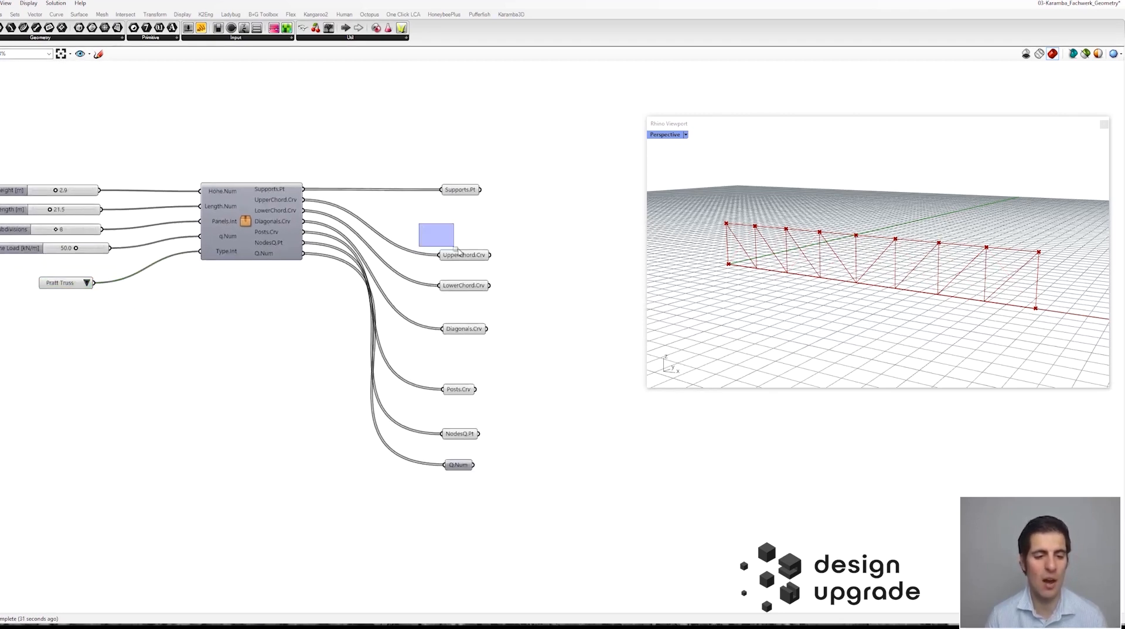
left_click(464, 284)
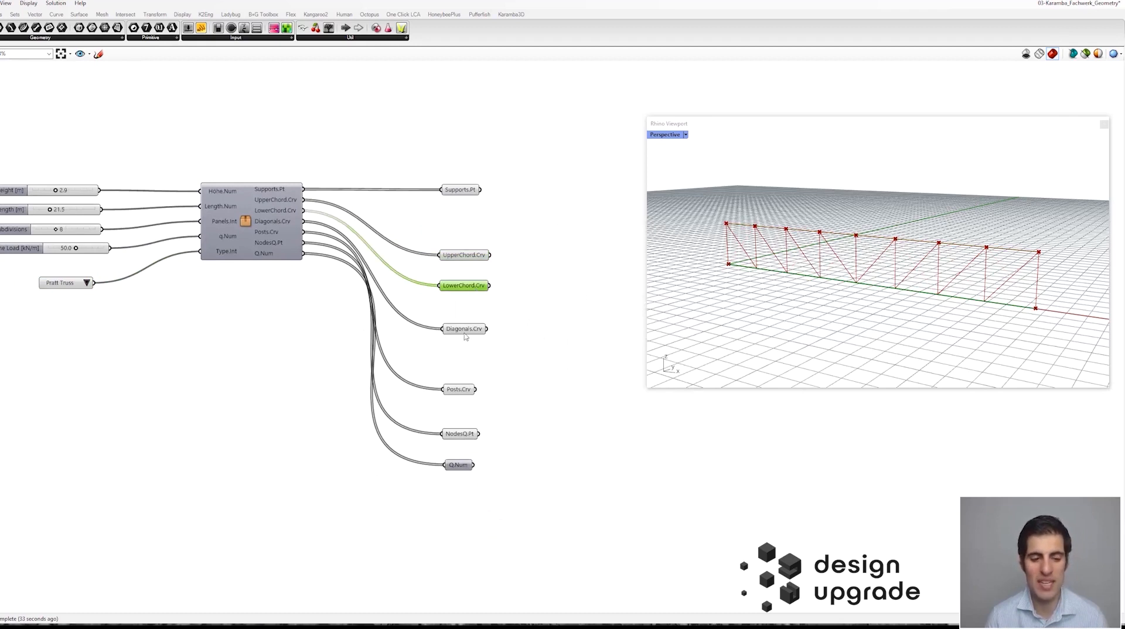